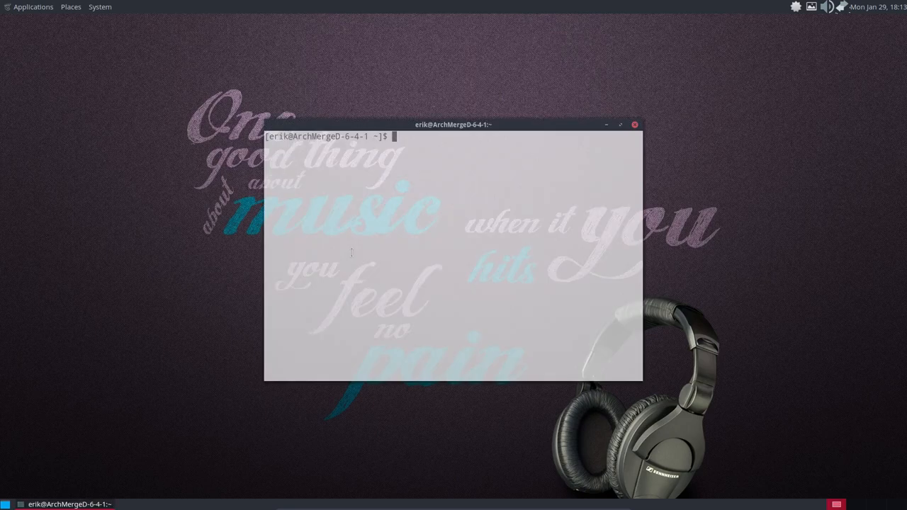
Step: Run neofetch to show the ArchMergeD summary with the Arc-Crimson-Darker theme, then close the terminal
type("neofetch")
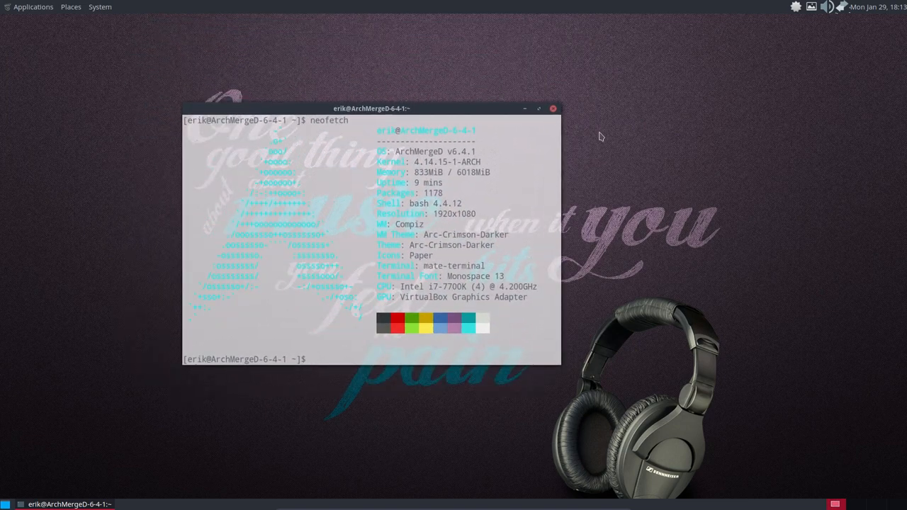
mouse_move(814, 111)
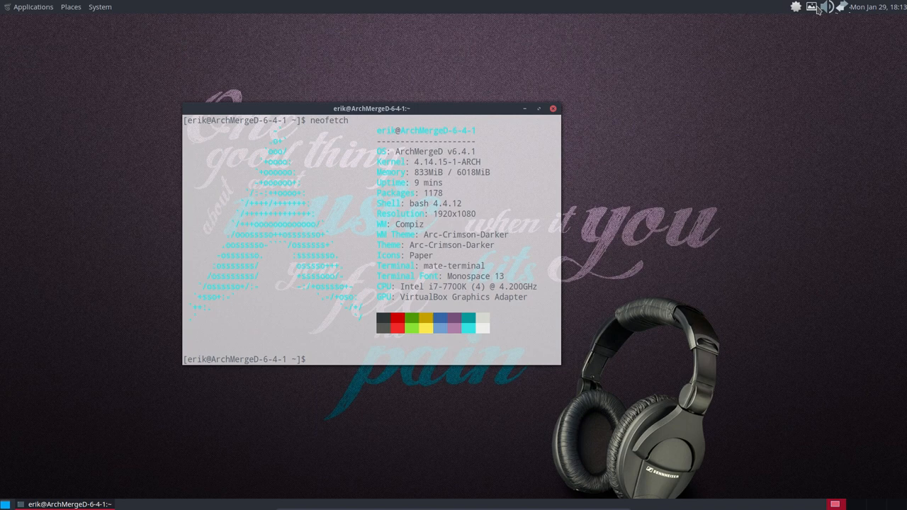
mouse_move(780, 148)
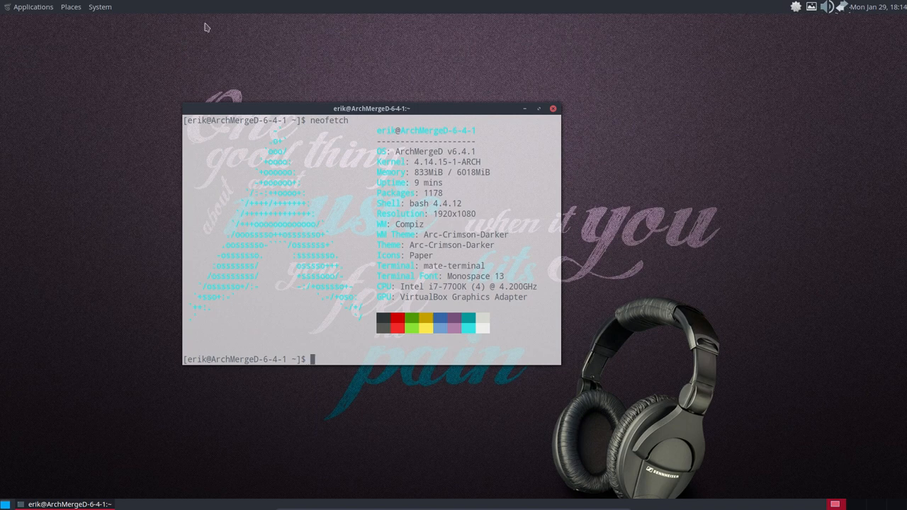
double_click(422, 255)
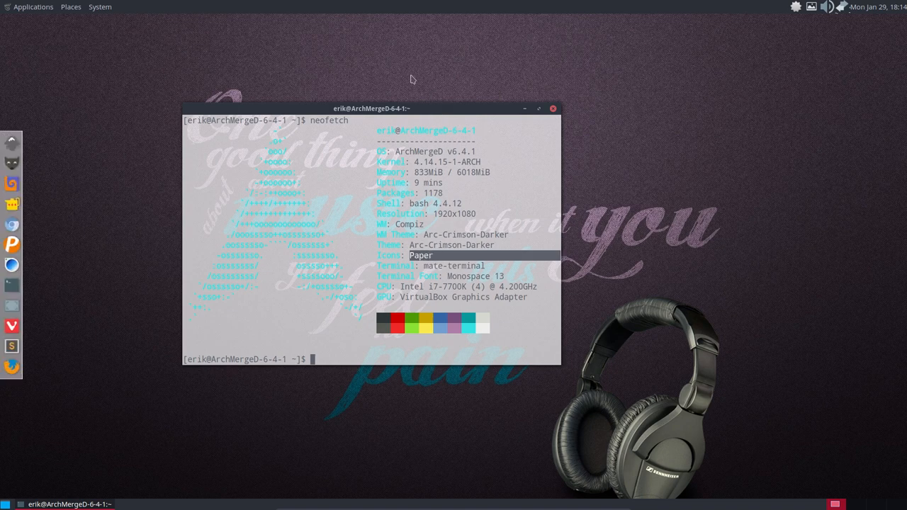
left_click_drag(371, 108, 341, 88)
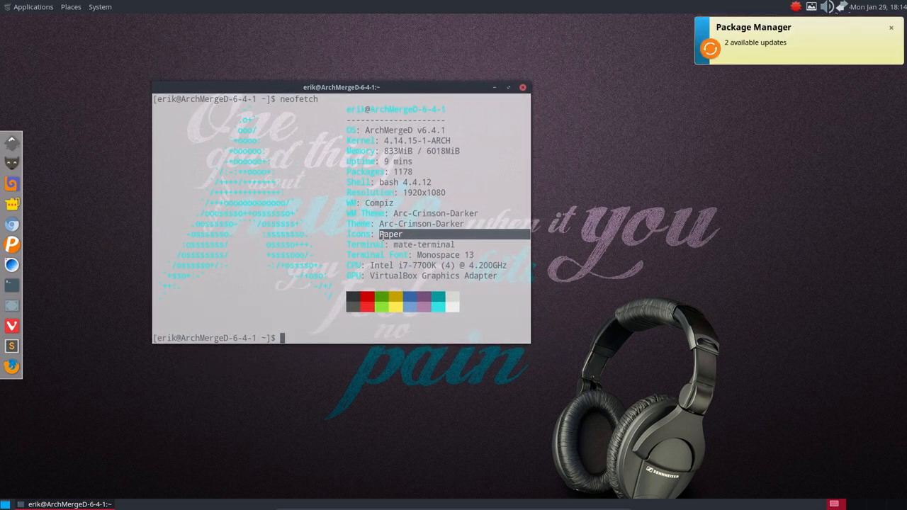
mouse_move(749, 48)
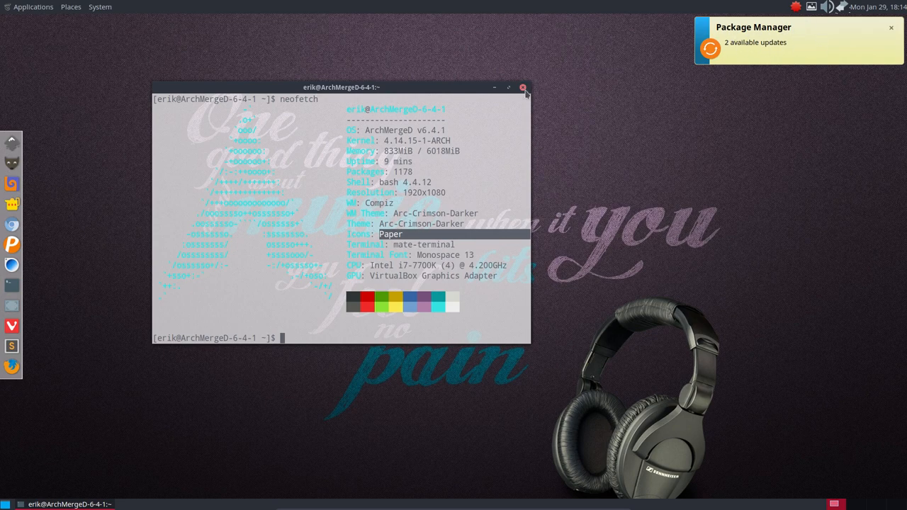
left_click(524, 88)
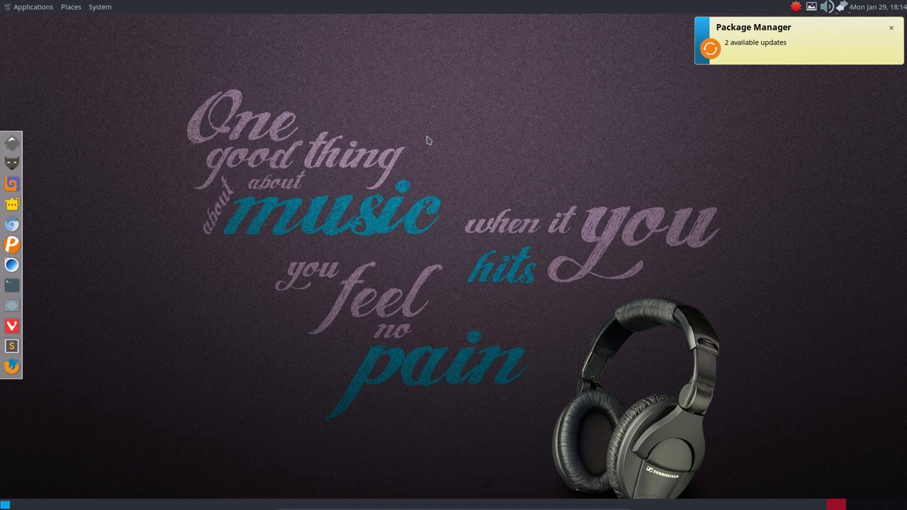
Step: Dismiss the update notification and bring up the System preferences categories including Look and Feel
left_click(890, 28)
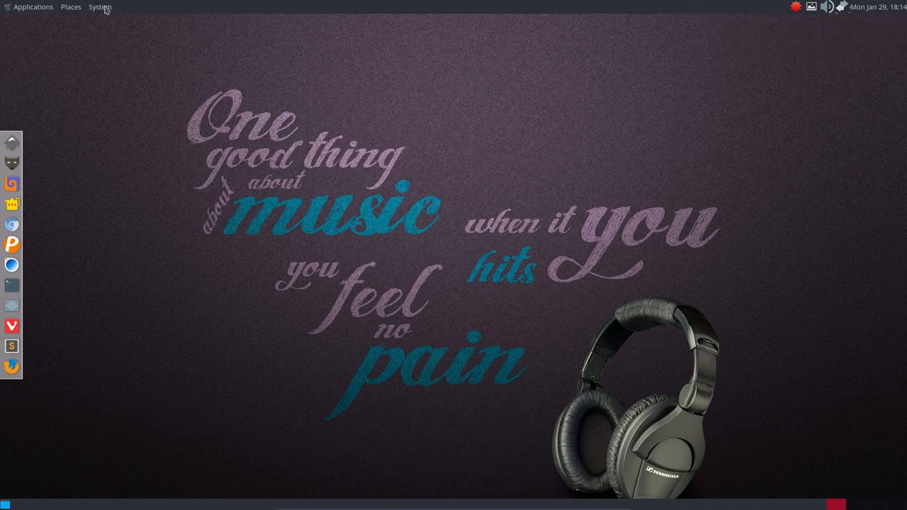
left_click(99, 5)
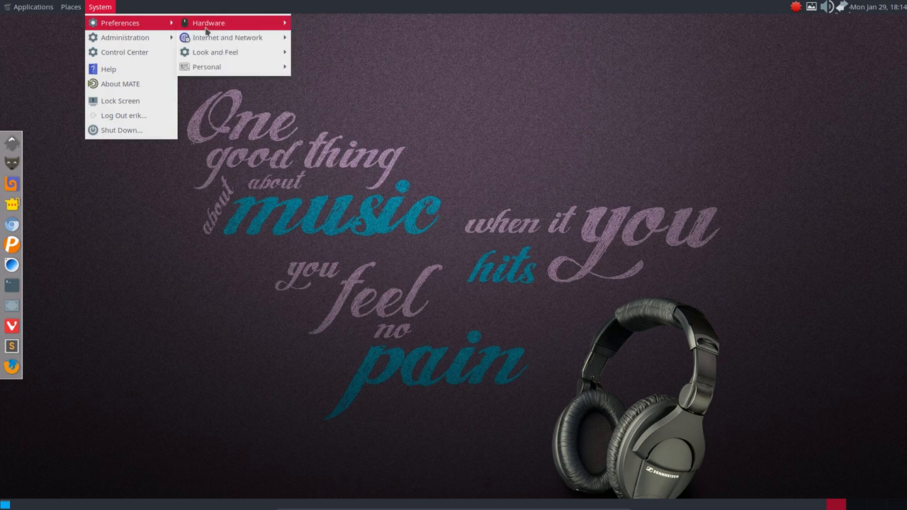
mouse_move(241, 37)
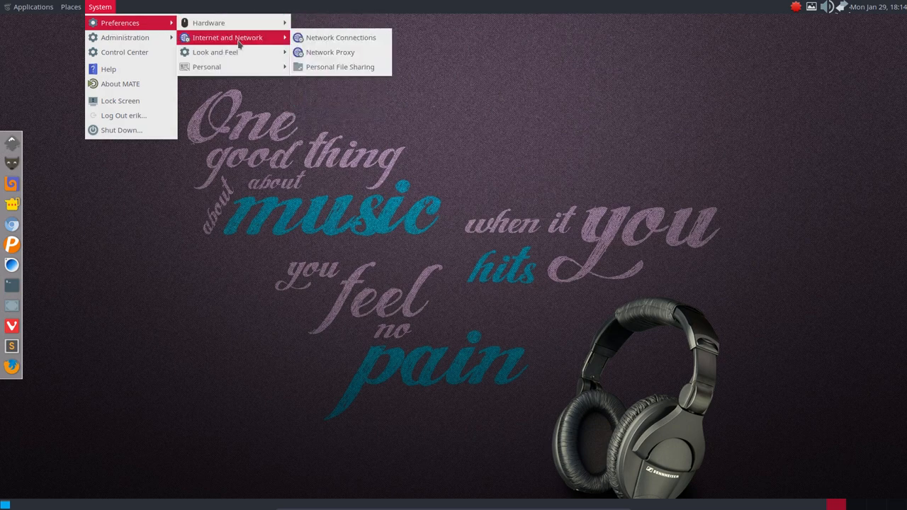
mouse_move(215, 55)
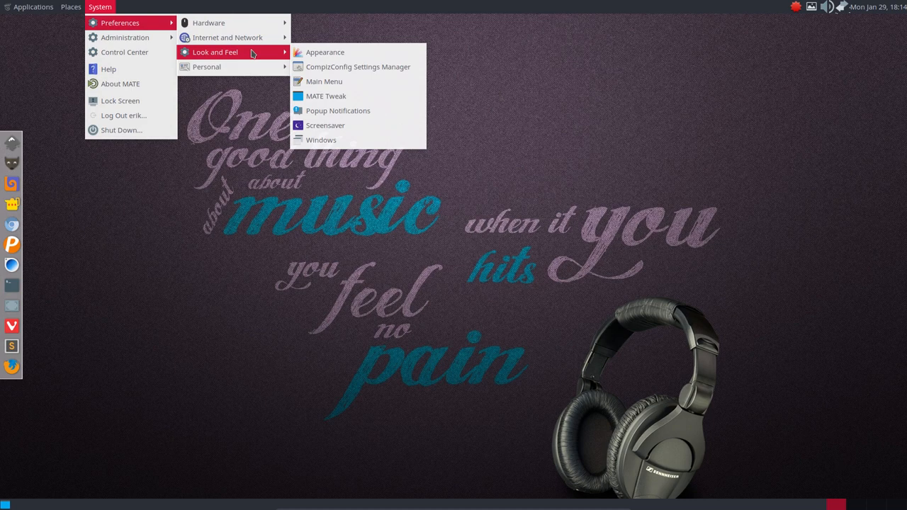
mouse_move(323, 51)
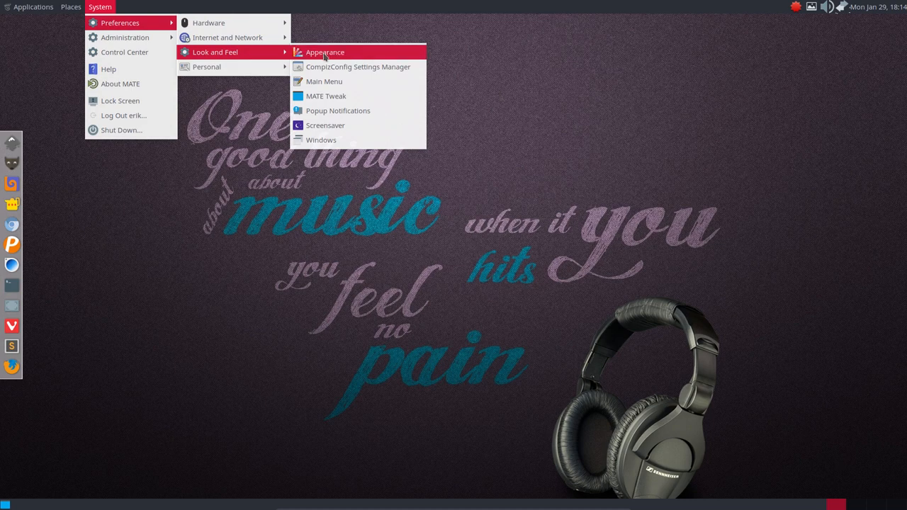
mouse_move(337, 110)
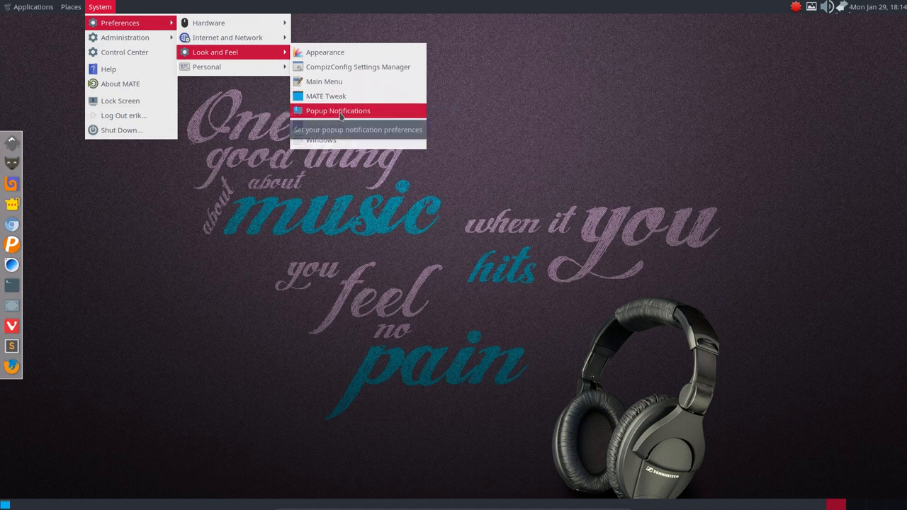
Step: In Popup Notifications, set the theme to Coco and preview a test notification
left_click(338, 110)
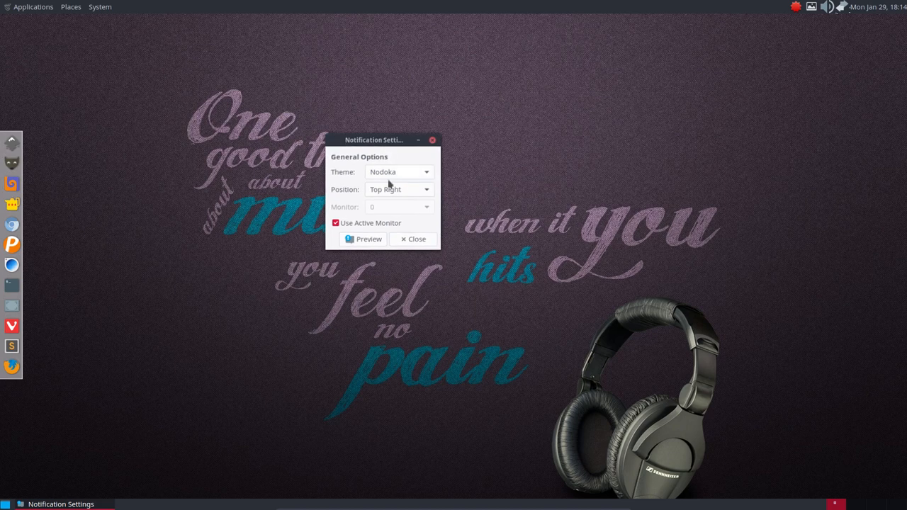
left_click(399, 172)
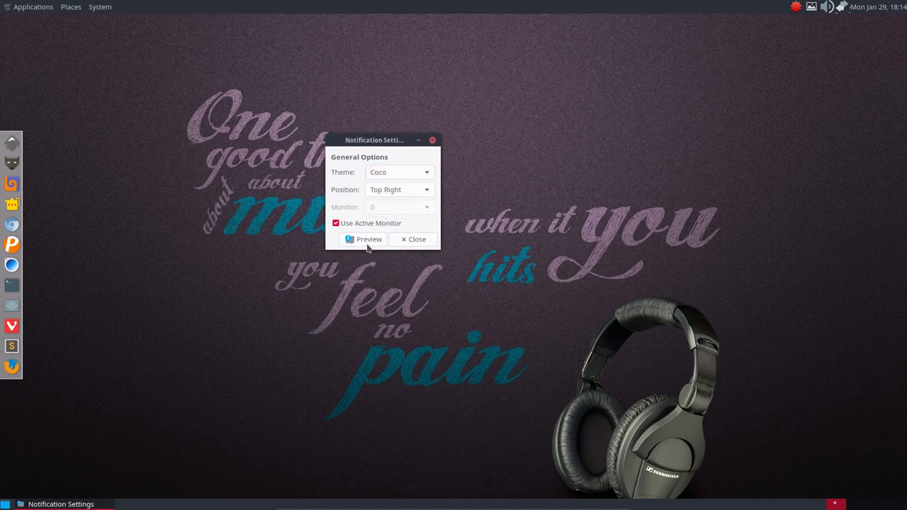
left_click(363, 240)
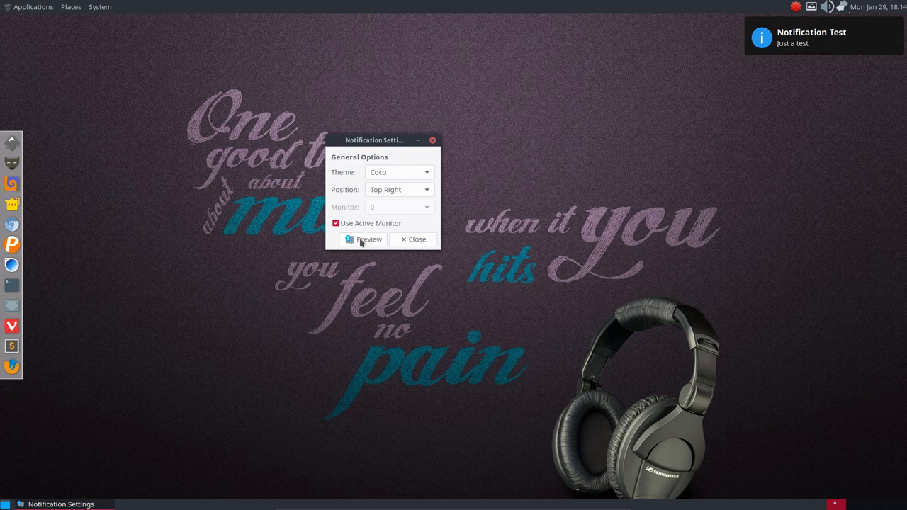
mouse_move(404, 187)
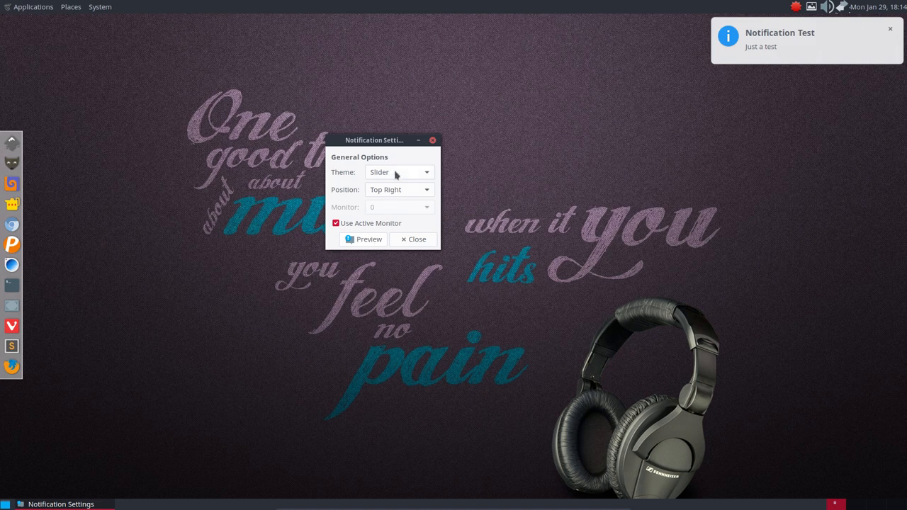
Step: Try the Standard theme, then settle on Slider with Top Right position and reposition the dialog
left_click(400, 172)
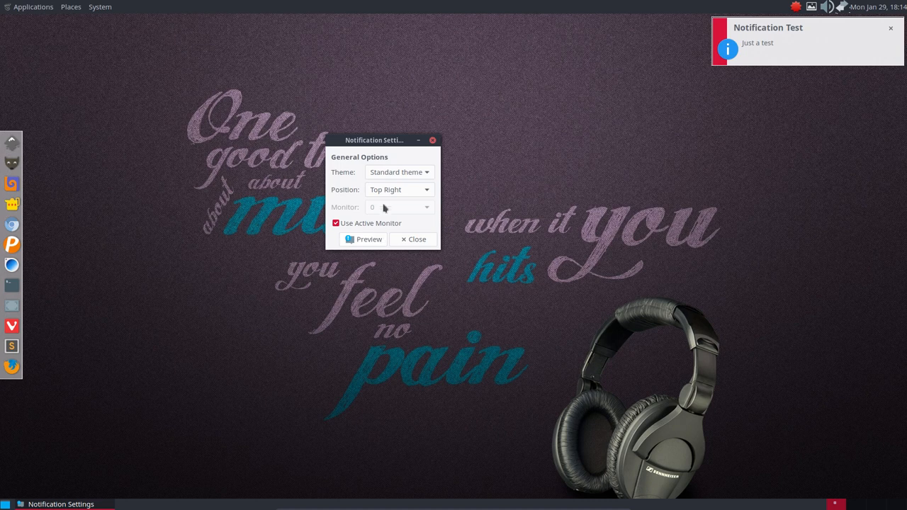
left_click(398, 173)
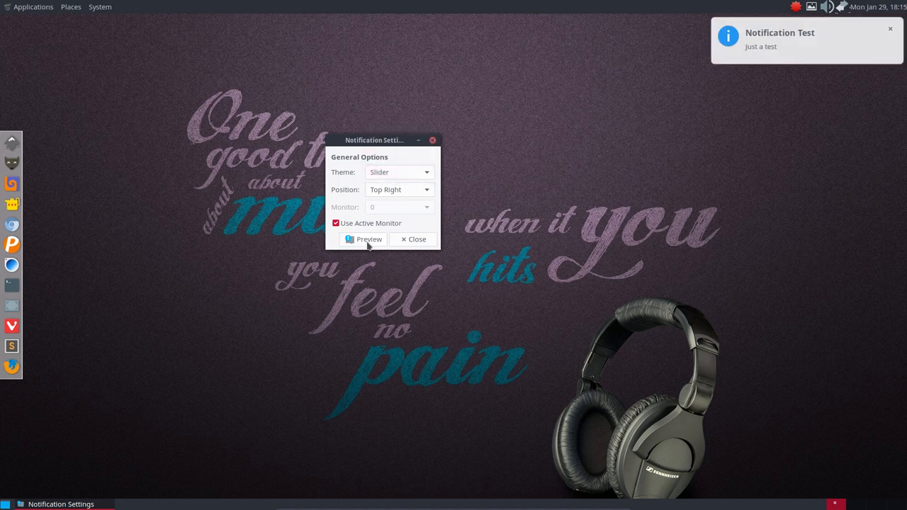
mouse_move(391, 190)
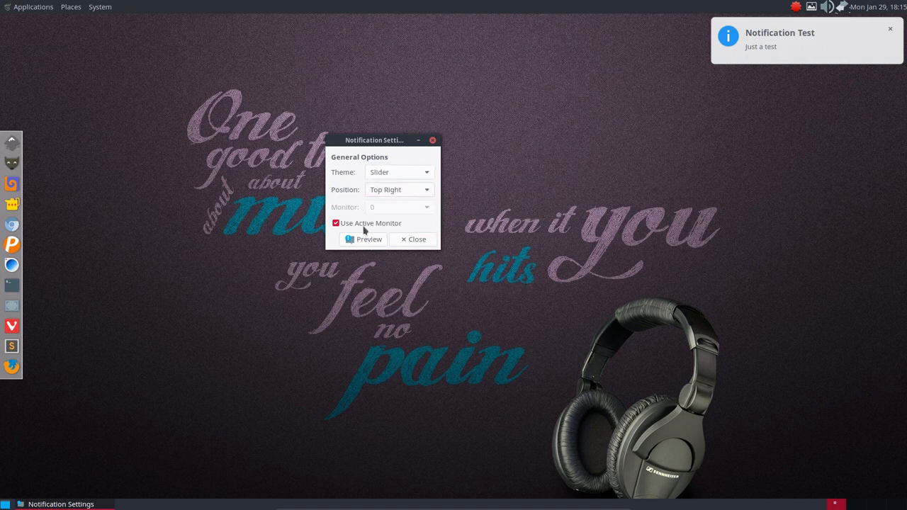
mouse_move(380, 233)
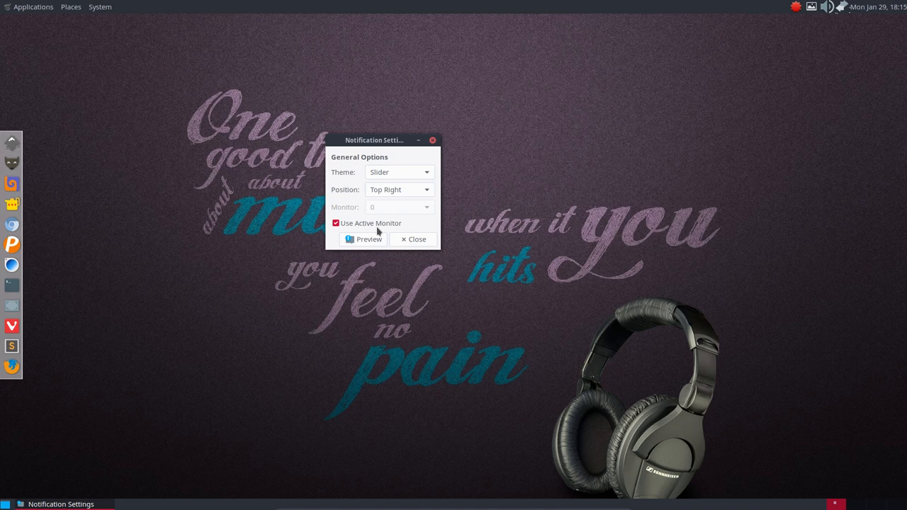
mouse_move(387, 145)
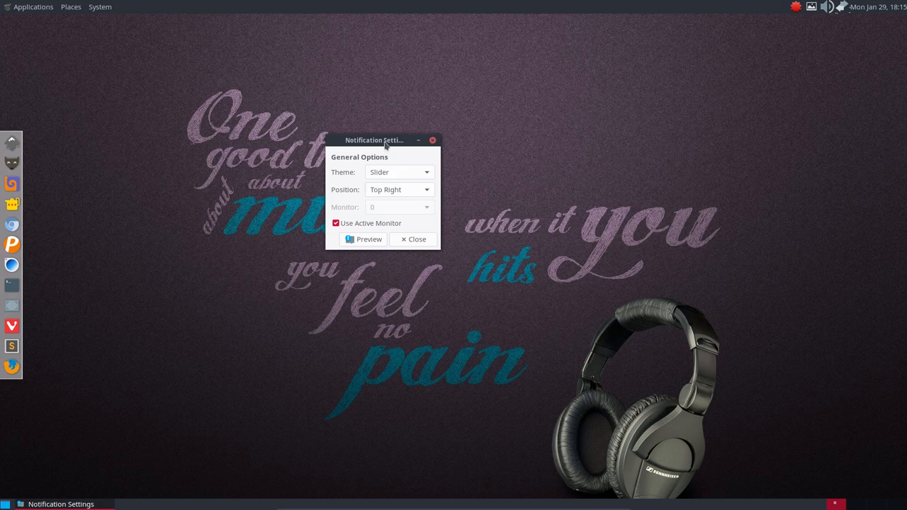
left_click_drag(374, 140, 390, 127)
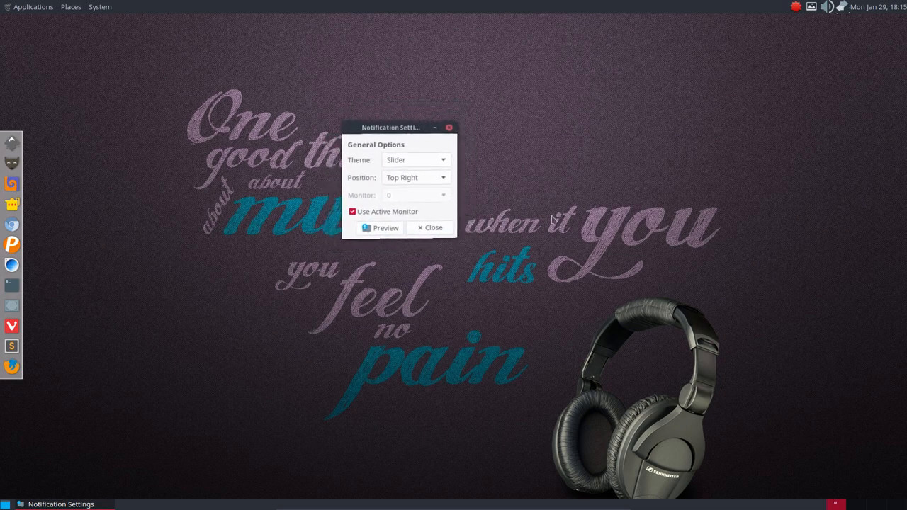